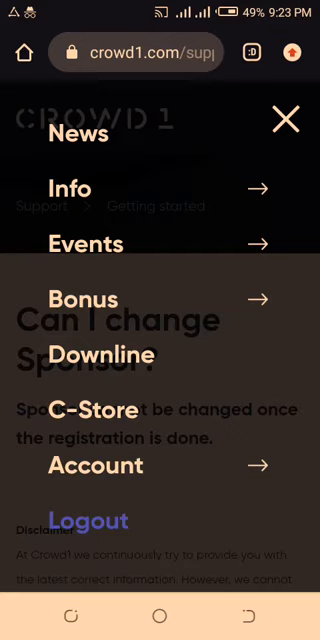
Step: Close the site menu so the 'Can I change Sponsor?' answer is fully visible again
click(286, 118)
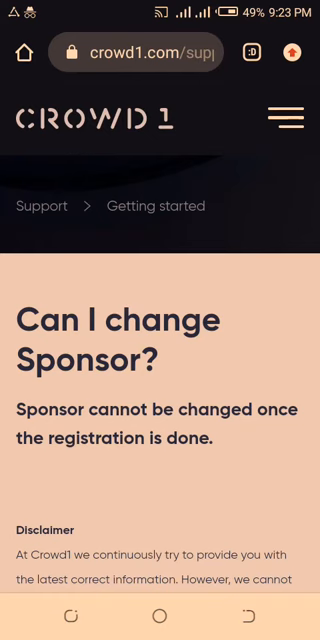
scroll(down, 3)
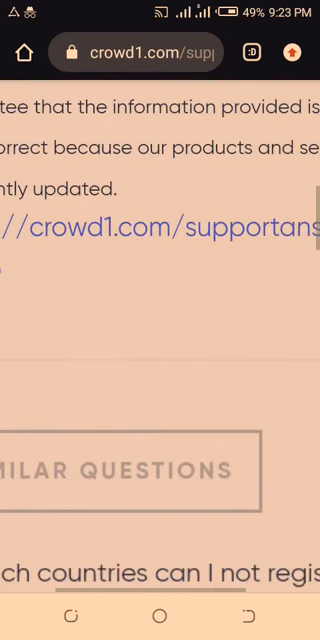
scroll(down, 3)
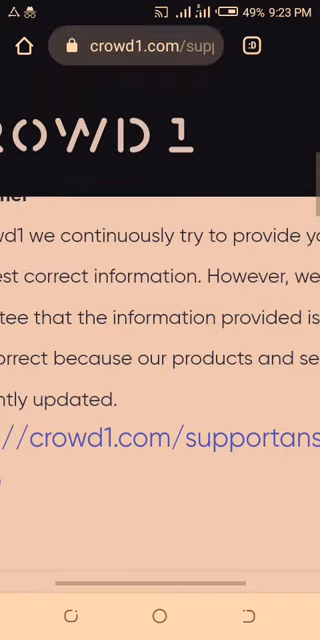
scroll(down, 3)
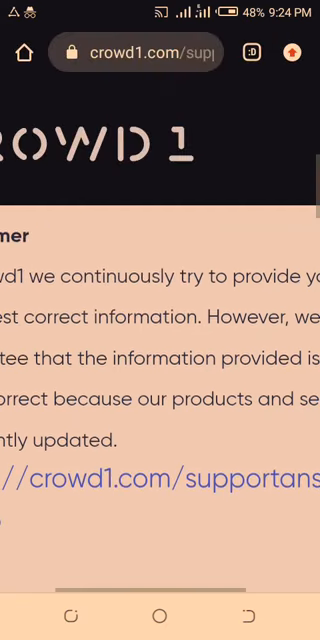
scroll(down, 3)
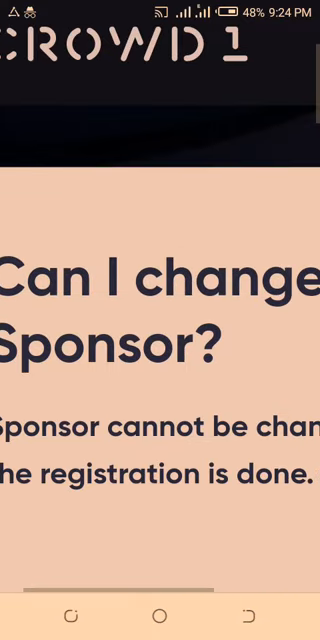
scroll(down, 3)
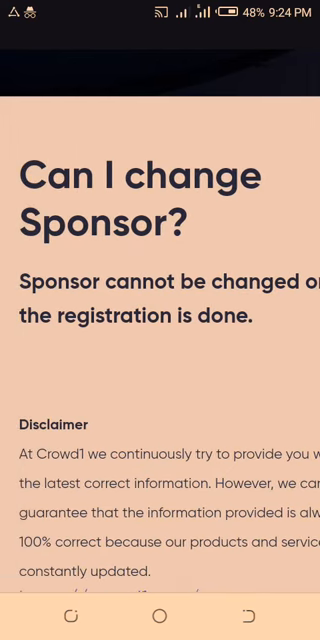
scroll(down, 3)
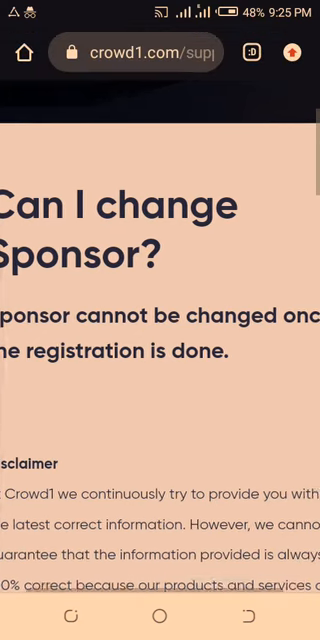
scroll(down, 3)
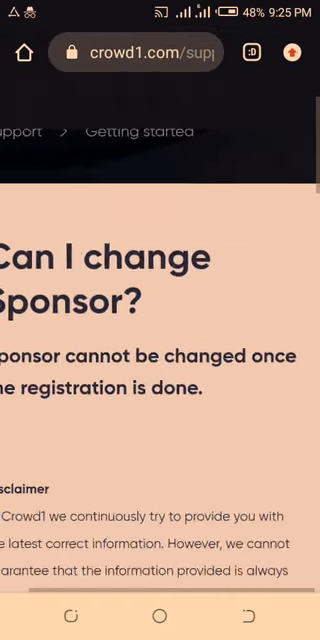
scroll(down, 3)
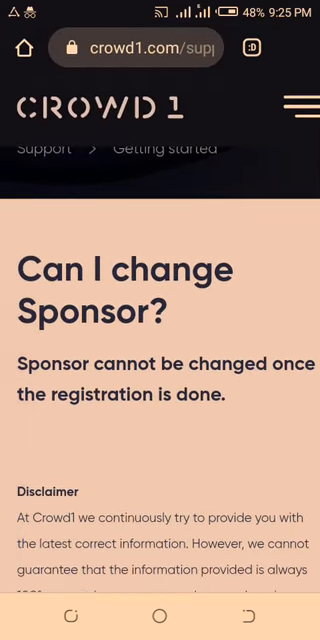